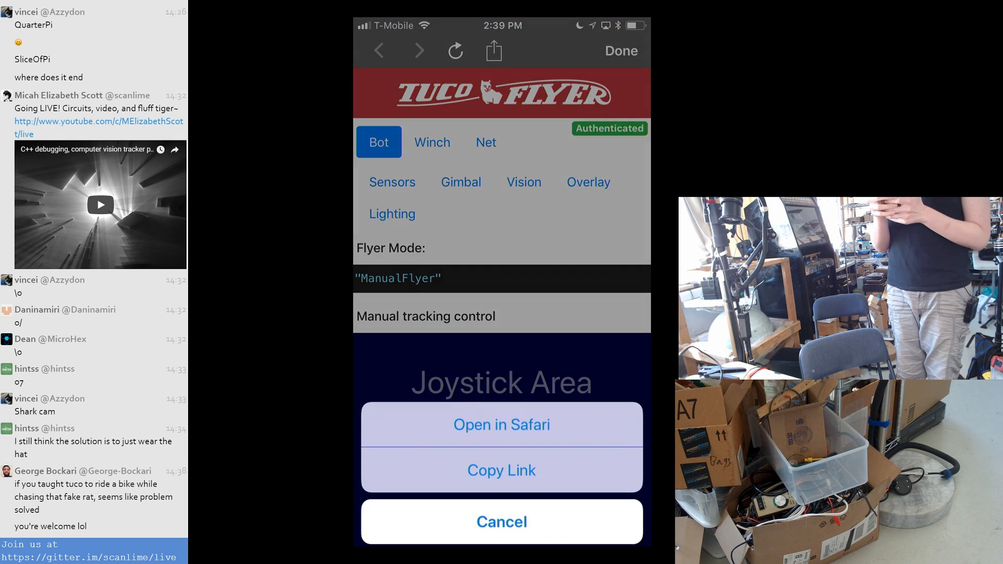
# Step: Open the Tuco Flyer bot page in Safari and view the Vision detector and tracker runtime graphs
pyautogui.click(501, 425)
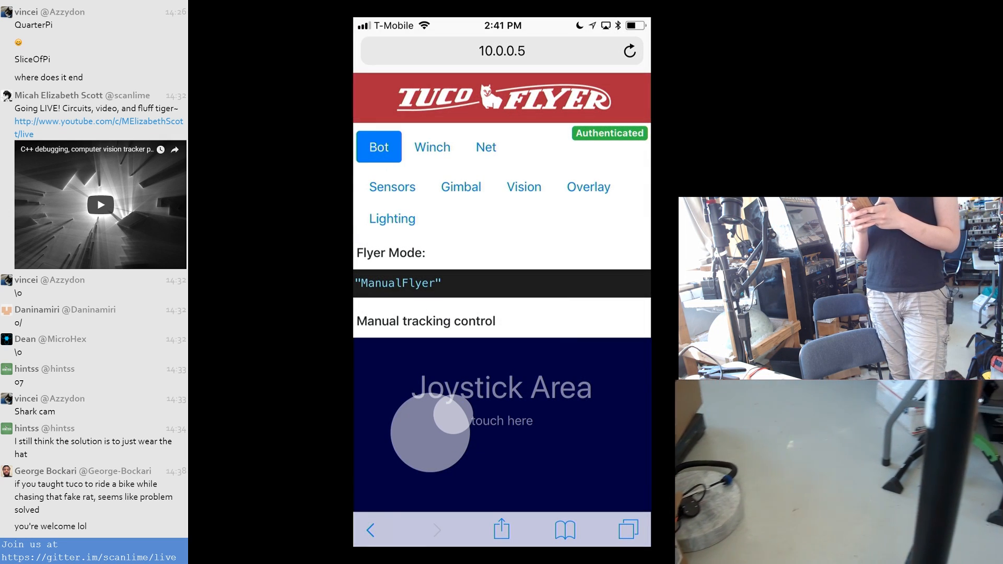
pyautogui.click(525, 186)
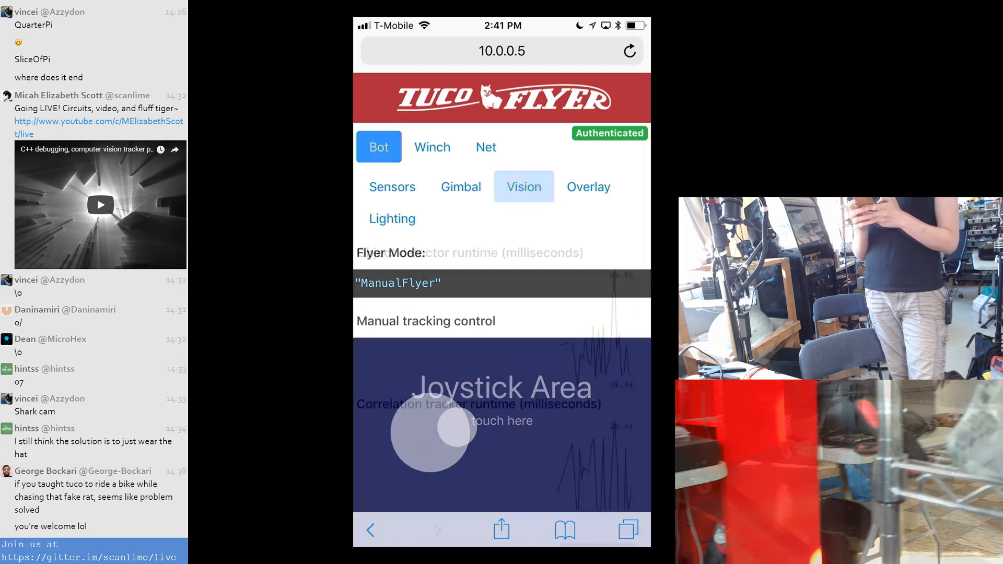
pyautogui.scroll(-3)
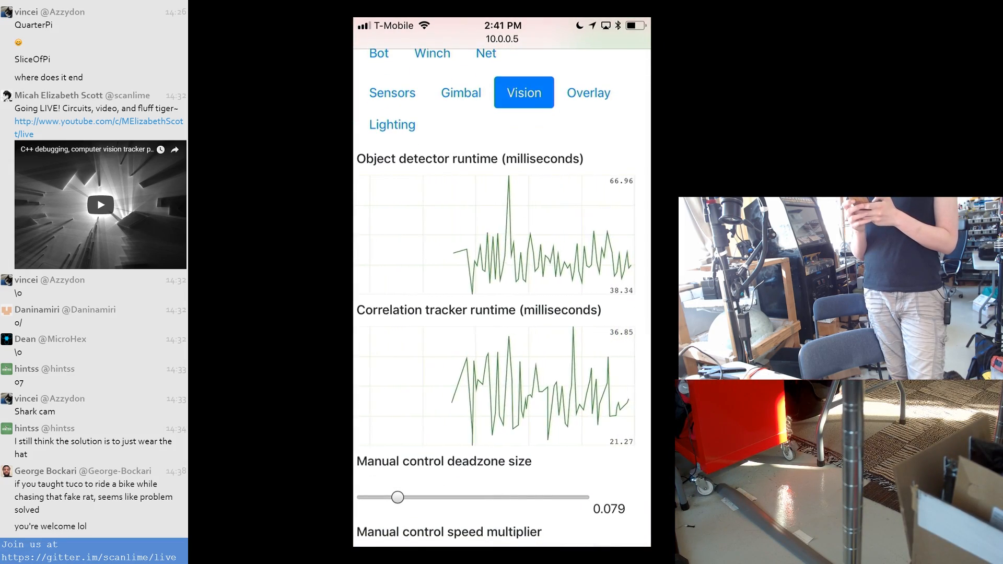
pyautogui.click(461, 92)
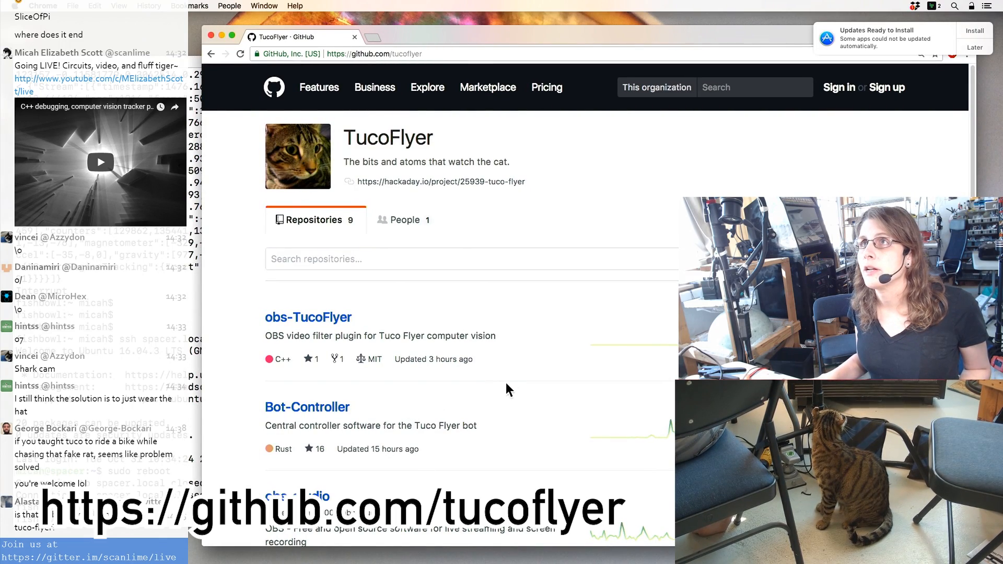
# Step: Scroll through the TucoFlyer GitHub organization's nine repositories, including obs-TucoFlyer and Bot-Controller
pyautogui.scroll(-3)
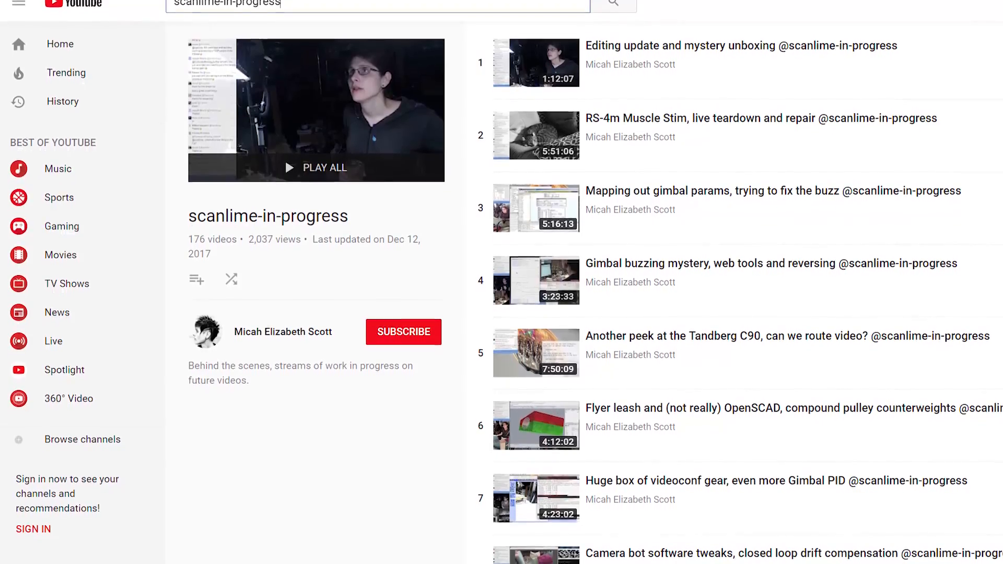
# Step: Scroll the scanlime-in-progress YouTube playlist of 176 work-in-progress streams
pyautogui.scroll(-3)
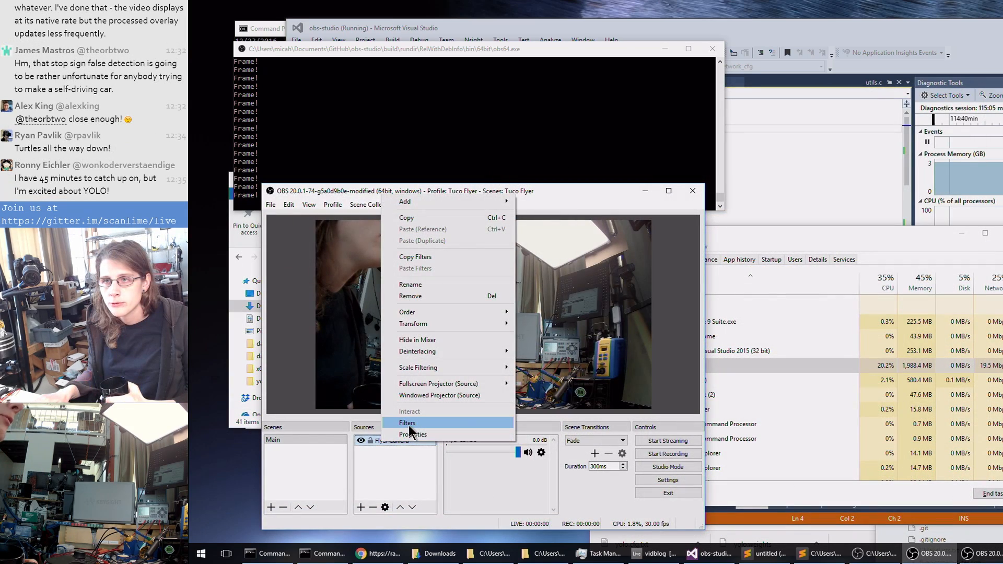
# Step: Open Filters for the camera source in the OBS Tuco Flyer scene
pyautogui.click(408, 423)
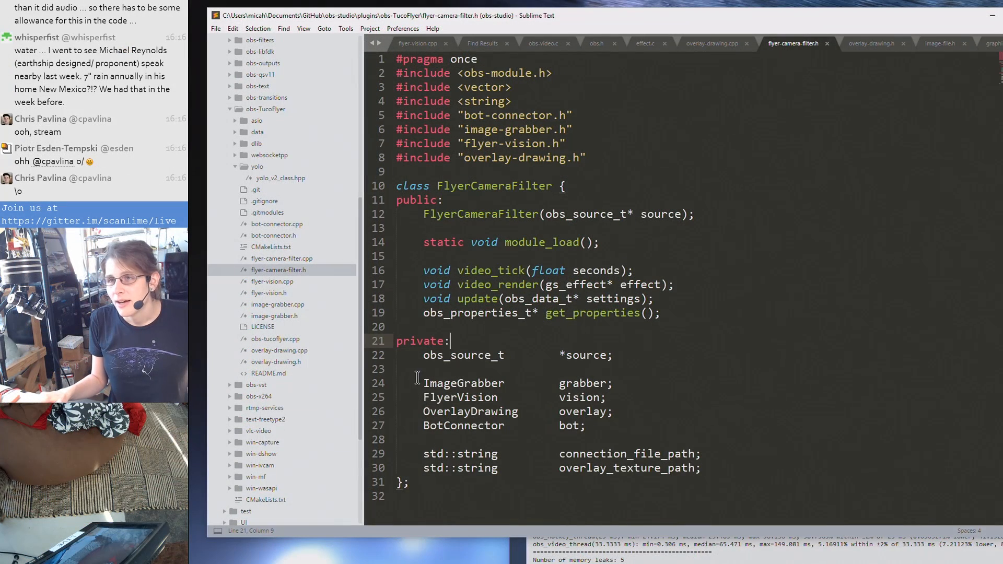
# Step: Open bot-connector.h and scroll through the BotConnector class declaration and private members
pyautogui.moveTo(423, 382); pyautogui.dragTo(611, 397)
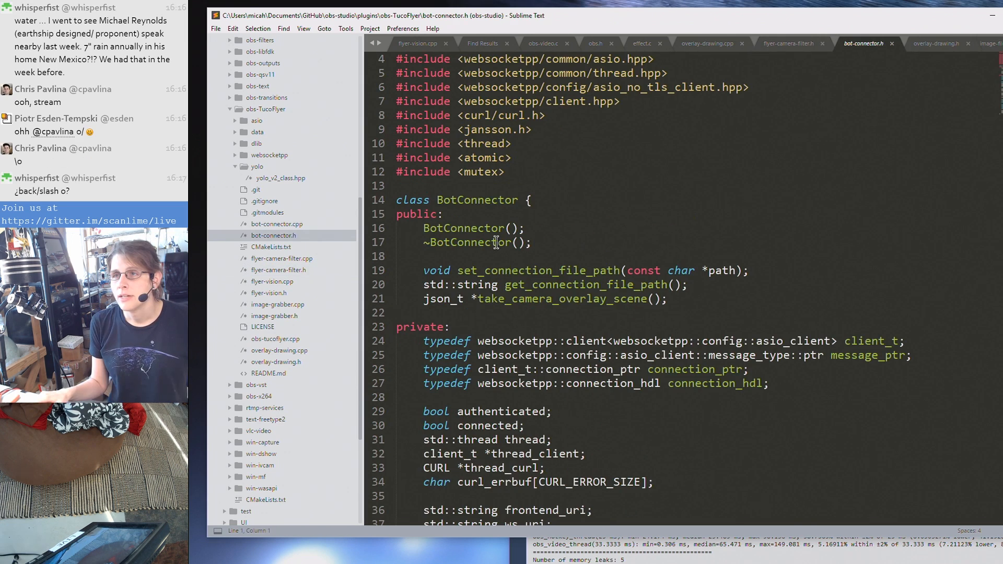
pyautogui.scroll(-3)
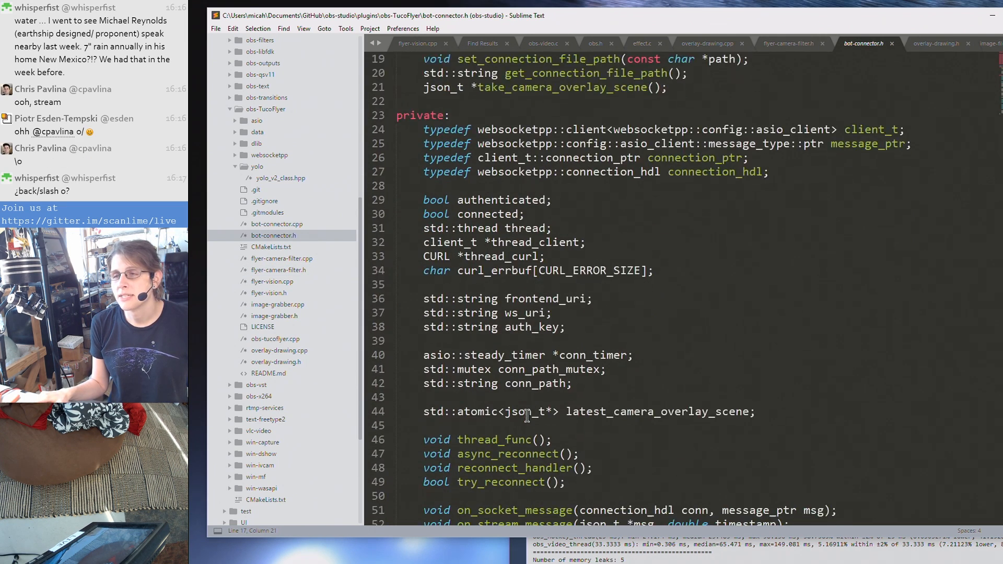
pyautogui.scroll(-3)
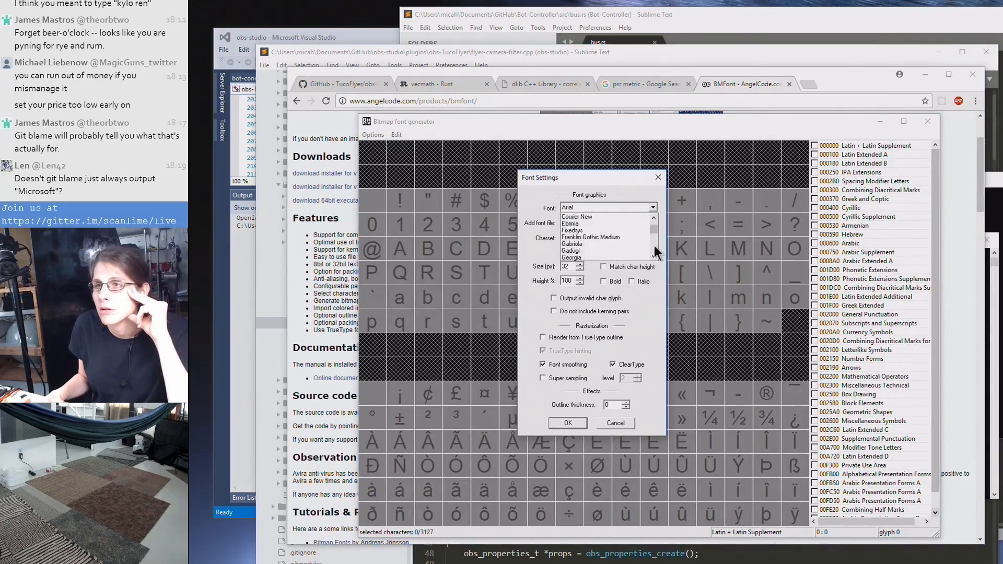
# Step: Browse the typefaces in BMFont's Font Settings font list
pyautogui.click(568, 423)
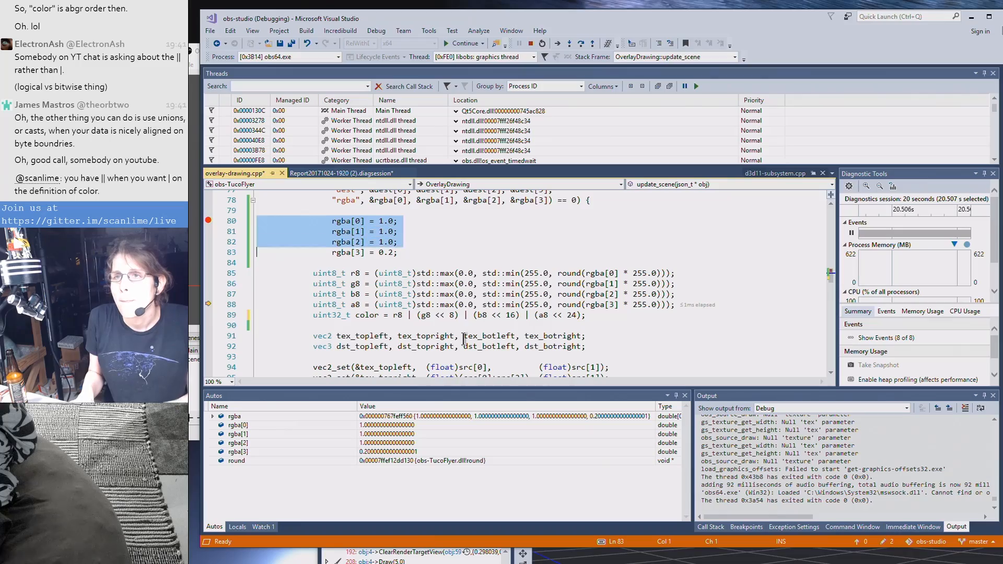
pyautogui.click(461, 43)
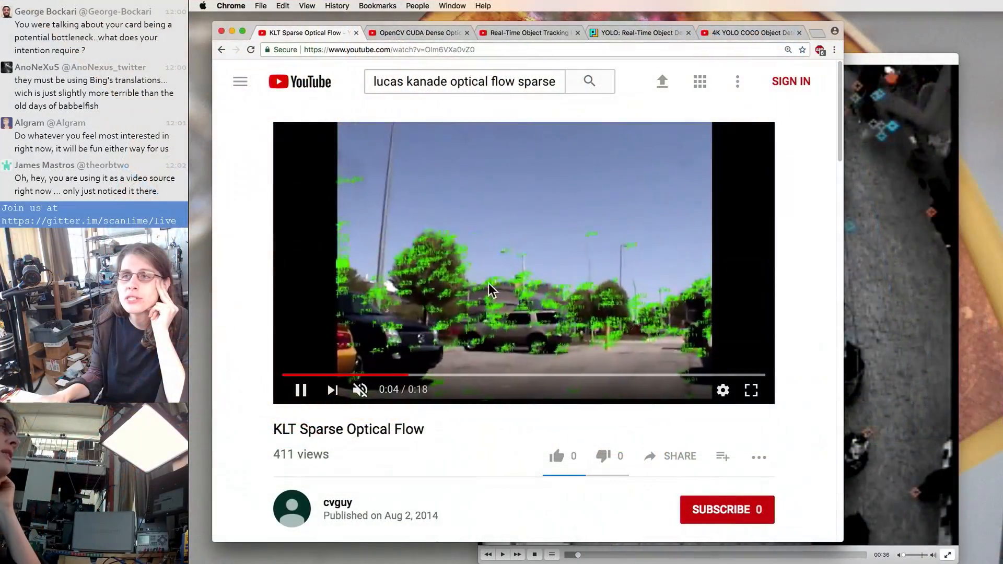
pyautogui.moveTo(453, 359)
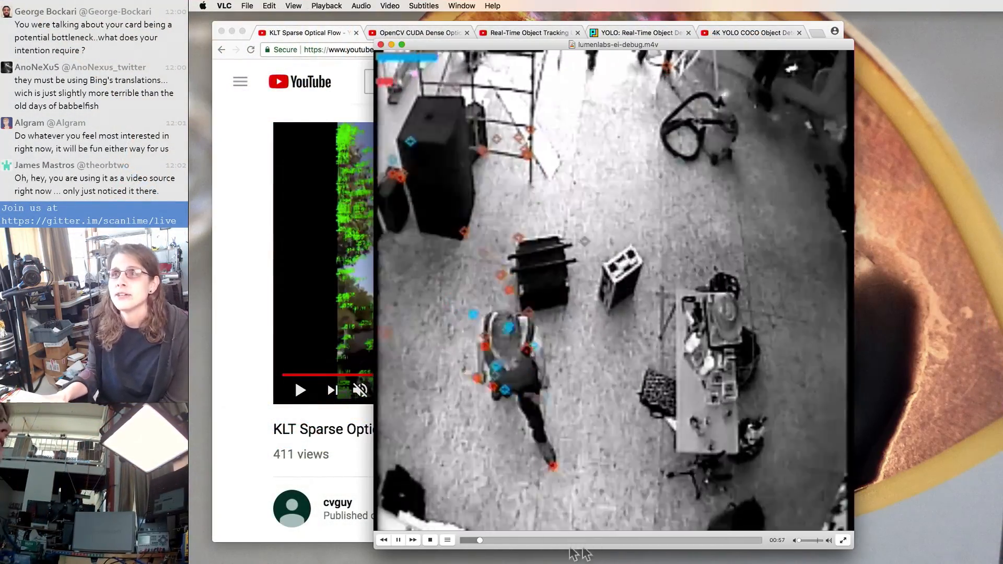
# Step: Switch from the KLT sparse optical flow demo to the OpenCV CUDA dense optical flow video
pyautogui.click(419, 32)
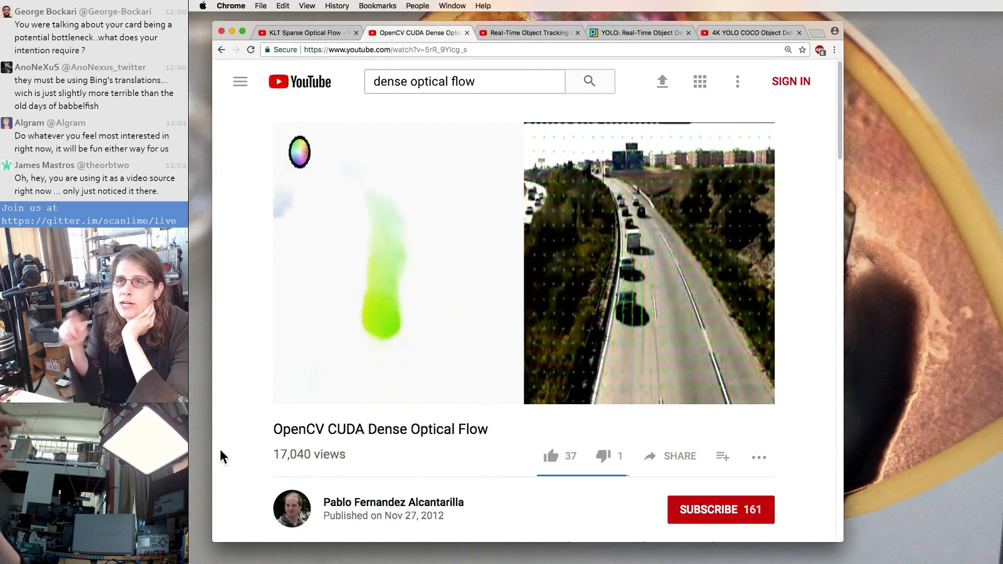
pyautogui.click(533, 32)
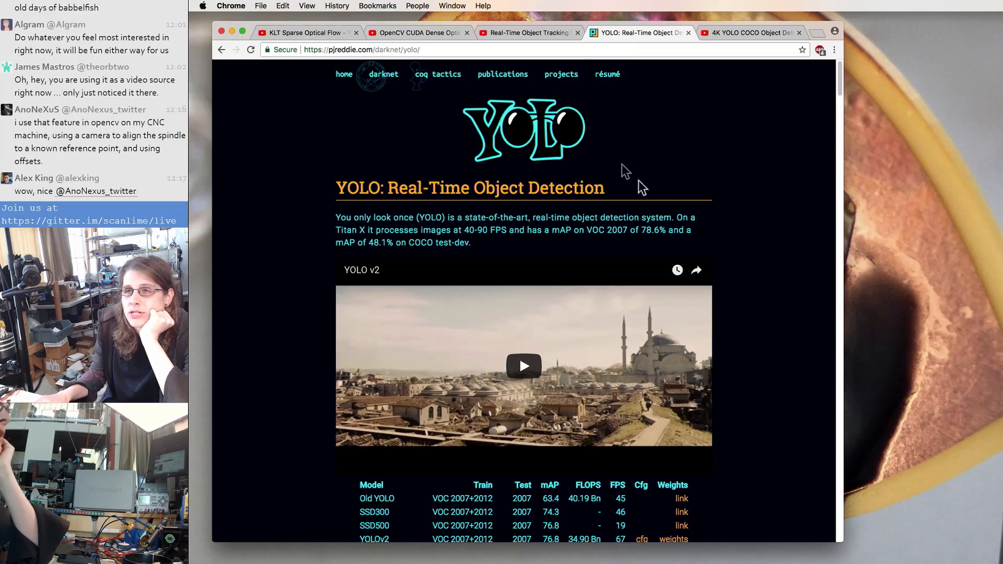
# Step: Scroll the YOLO page past the model comparison table to the dog, bicycle and car detections
pyautogui.scroll(-3)
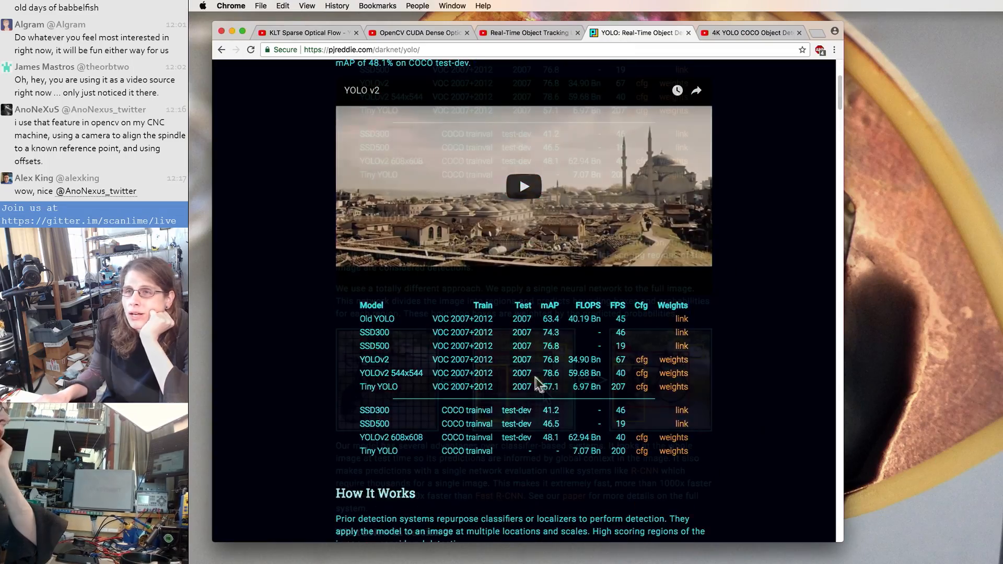
pyautogui.scroll(-3)
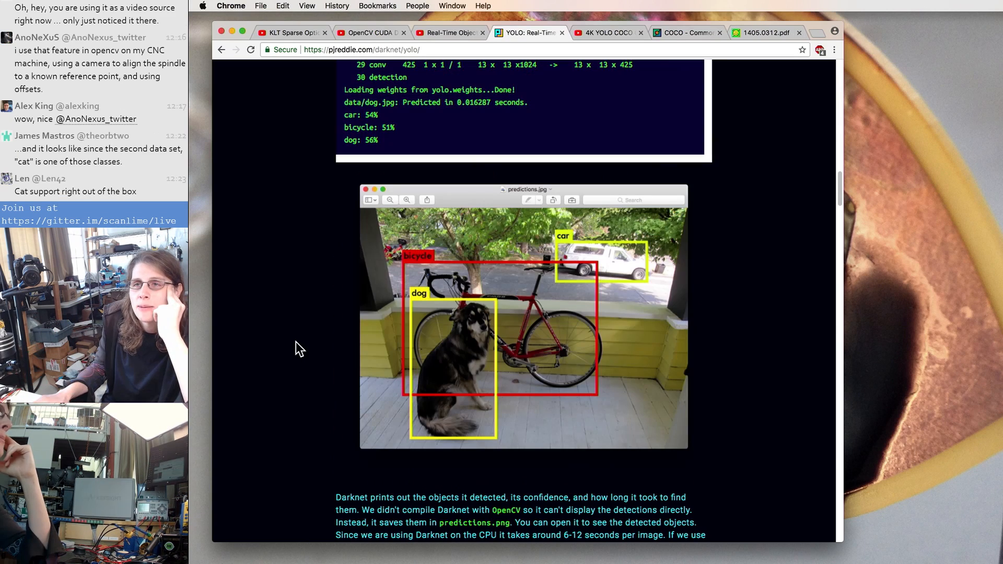
pyautogui.scroll(-3)
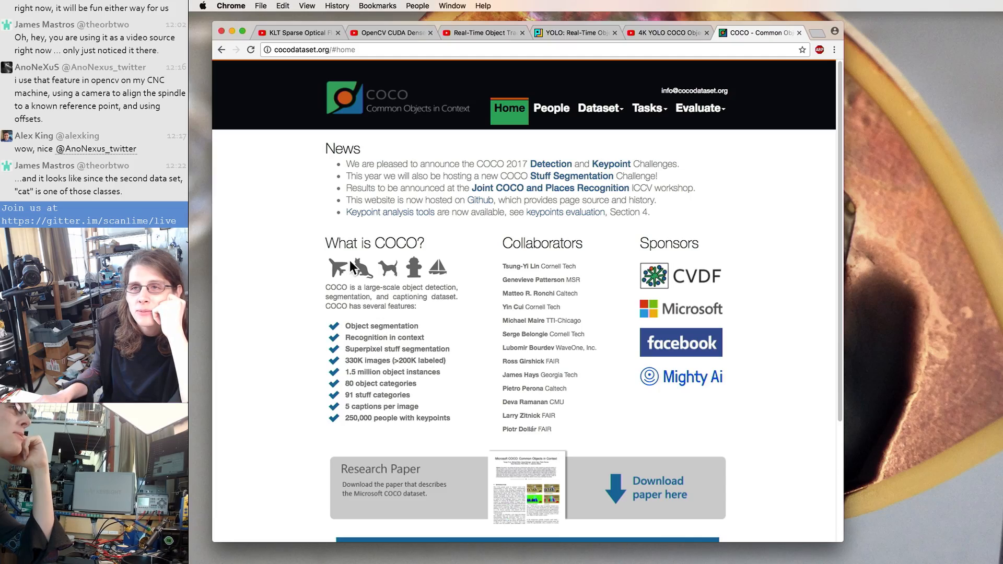
# Step: Open the Microsoft COCO paper PDF and scroll to its related work section
pyautogui.click(657, 489)
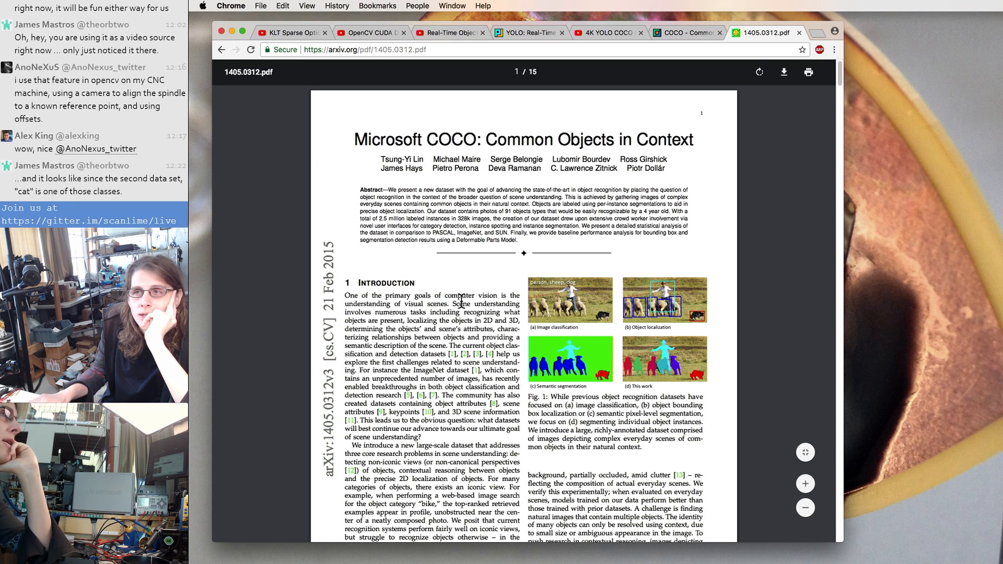
pyautogui.scroll(-3)
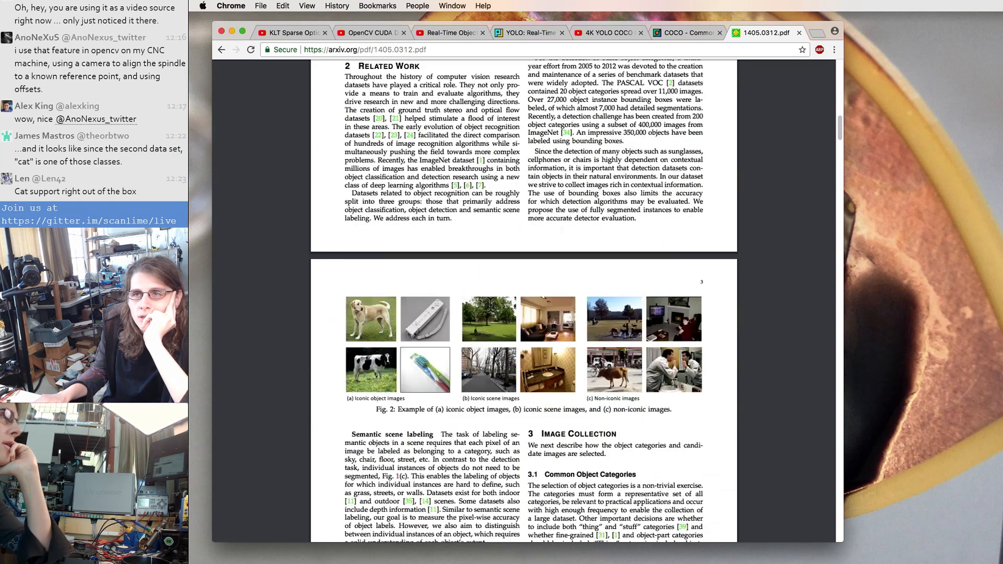